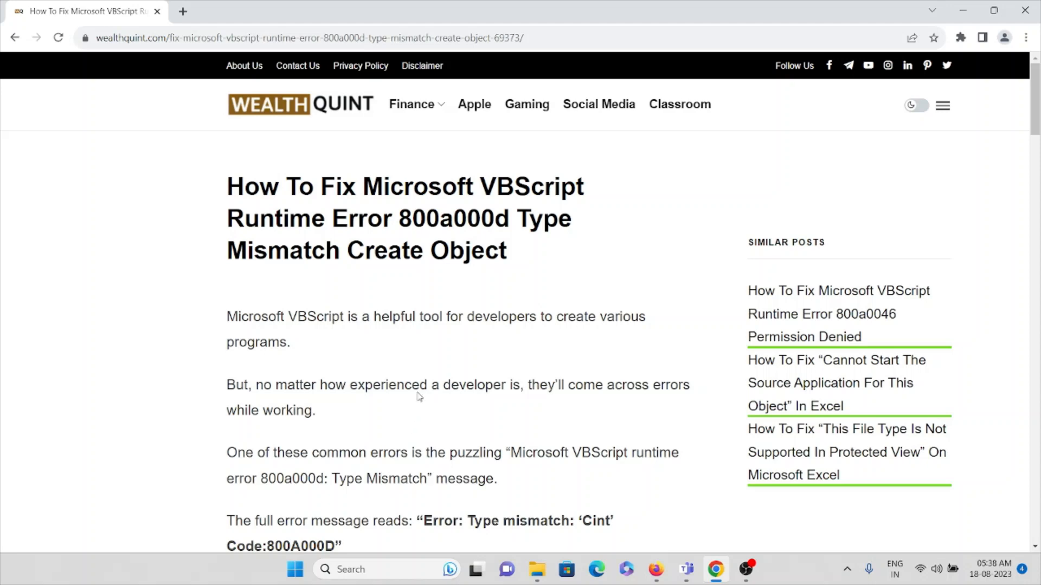
{"action": "scroll", "scroll_direction": "down", "scroll_amount": 3}
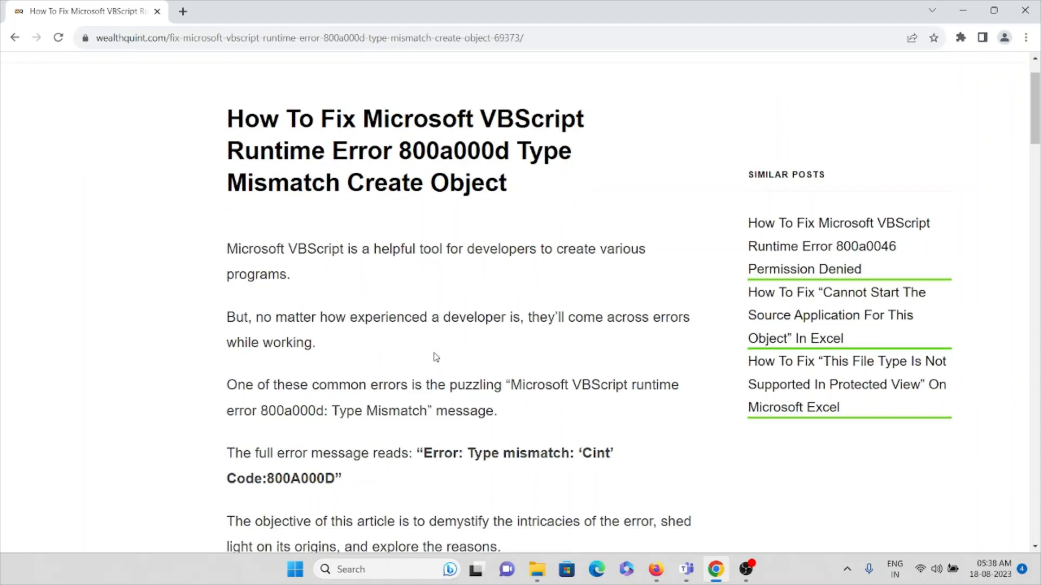
{"action": "scroll", "scroll_direction": "down", "scroll_amount": 3}
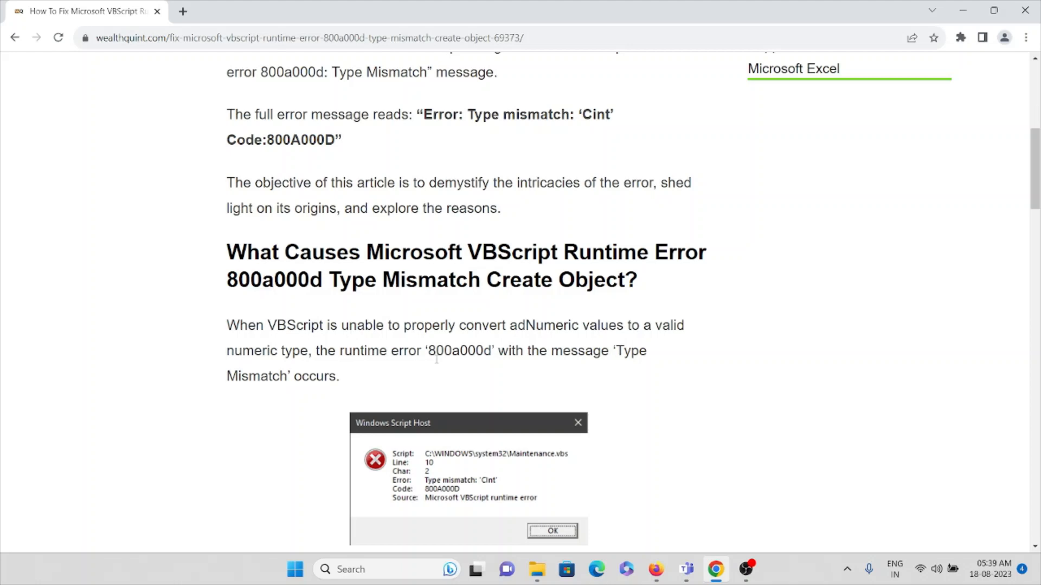
{"action": "scroll", "scroll_direction": "down", "scroll_amount": 3}
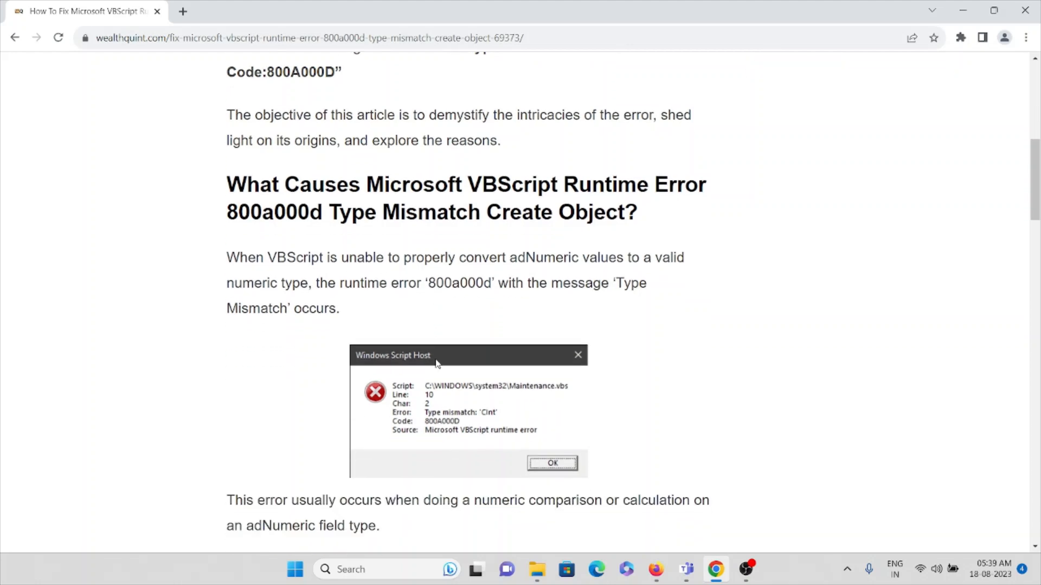
{"action": "mouse_move", "coordinate": [465, 317]}
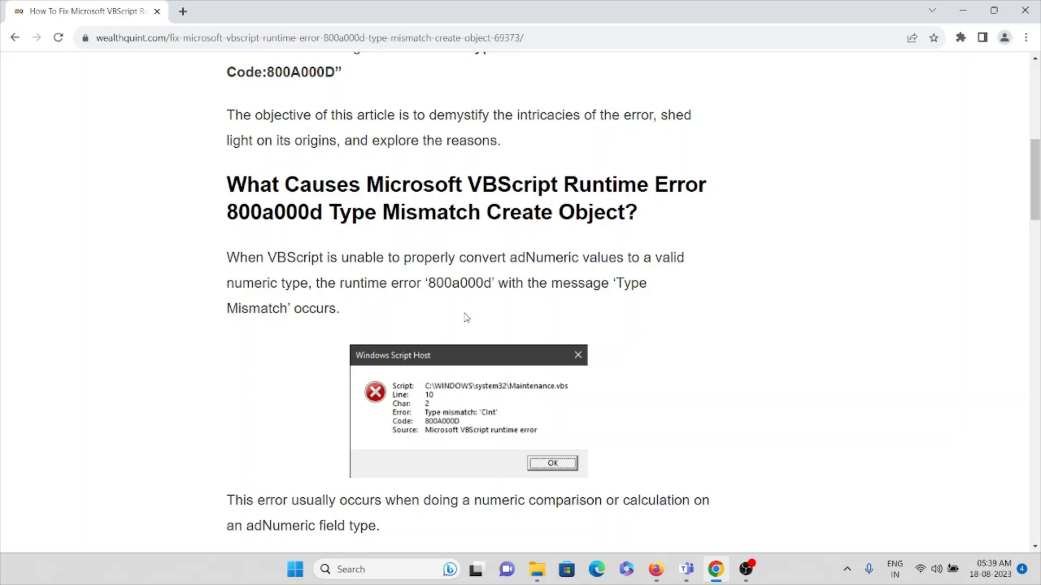
{"action": "scroll", "scroll_direction": "down", "scroll_amount": 3}
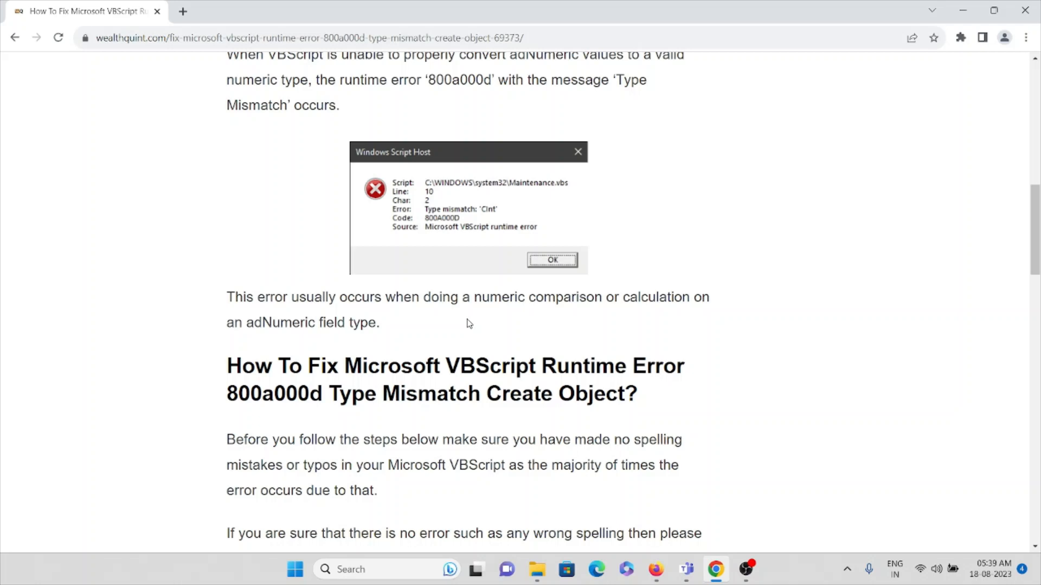
{"action": "mouse_move", "coordinate": [472, 323]}
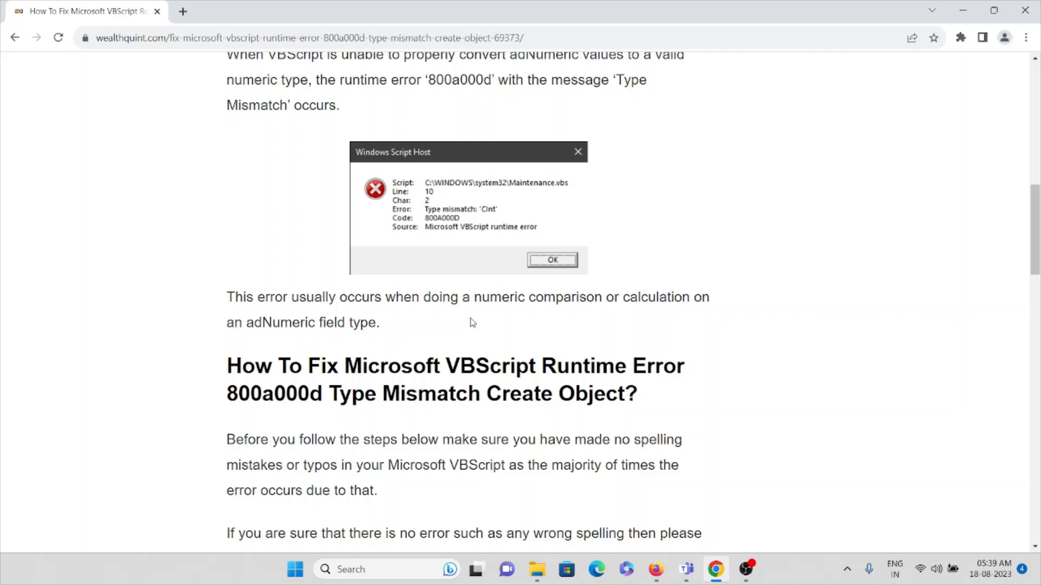
{"action": "scroll", "scroll_direction": "down", "scroll_amount": 3}
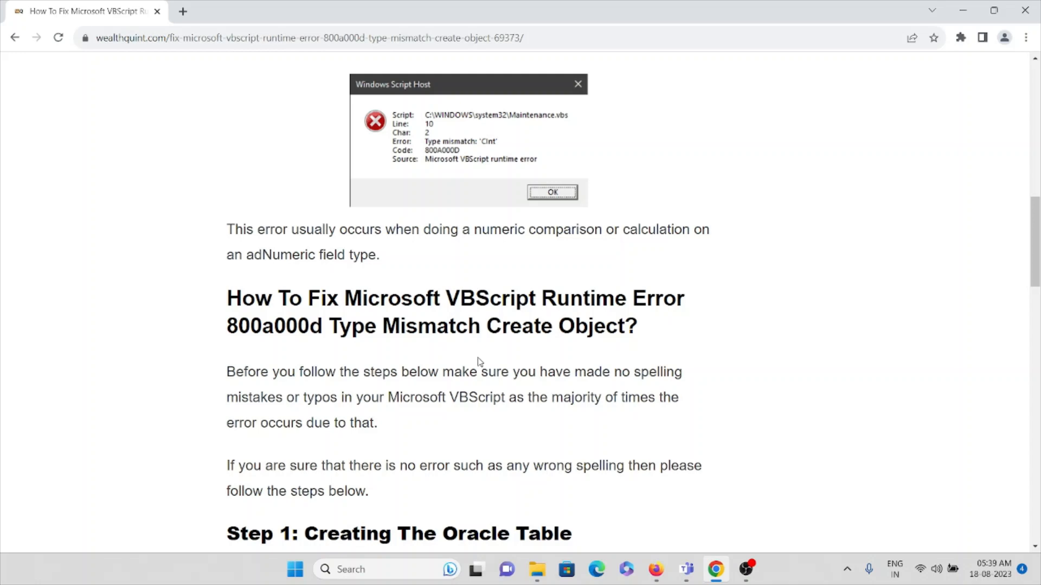
{"action": "scroll", "scroll_direction": "down", "scroll_amount": 3}
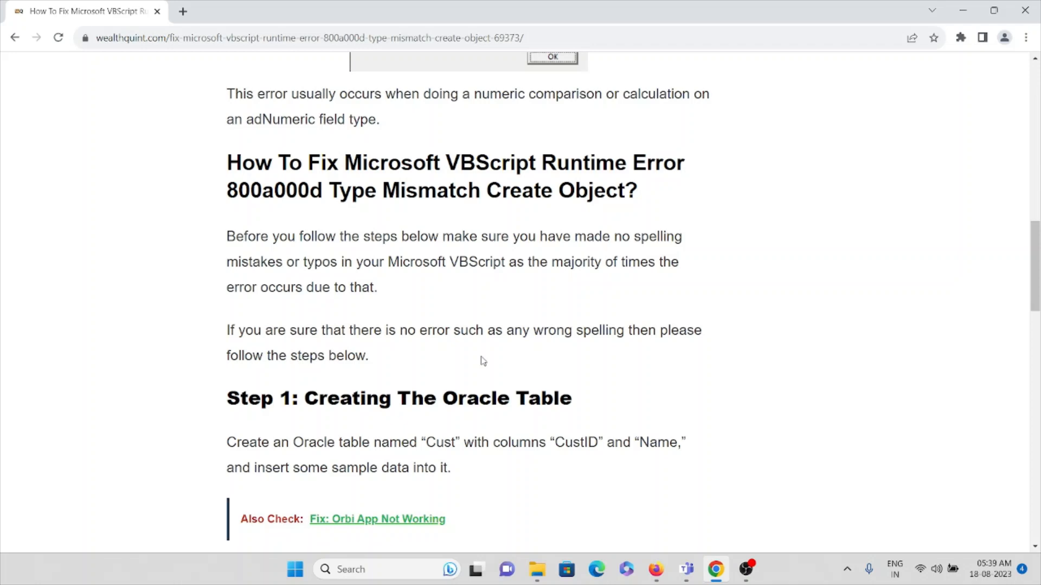
{"action": "mouse_move", "coordinate": [483, 364]}
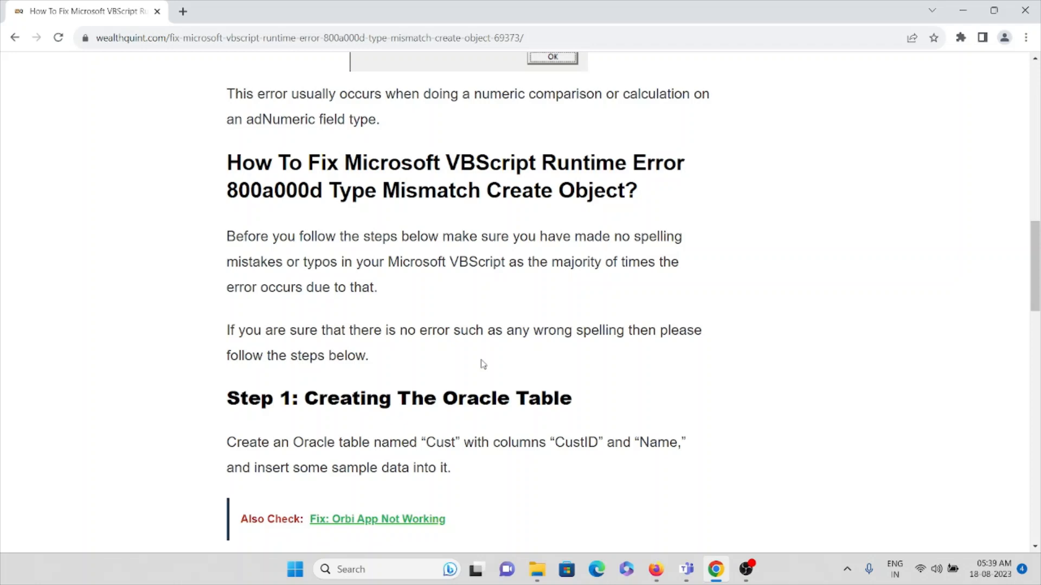
{"action": "scroll", "scroll_direction": "down", "scroll_amount": 3}
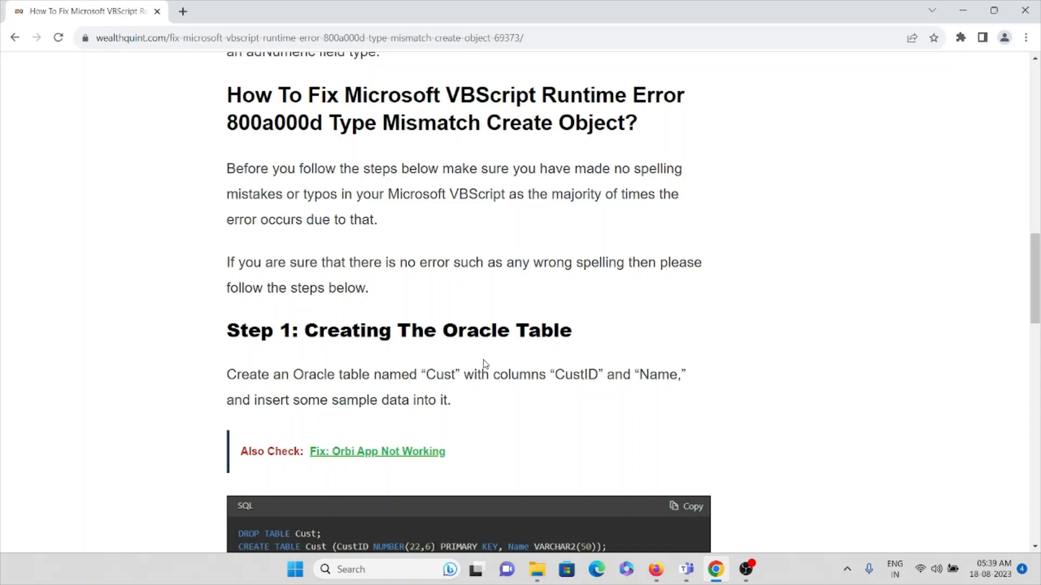
{"action": "scroll", "scroll_direction": "down", "scroll_amount": 3}
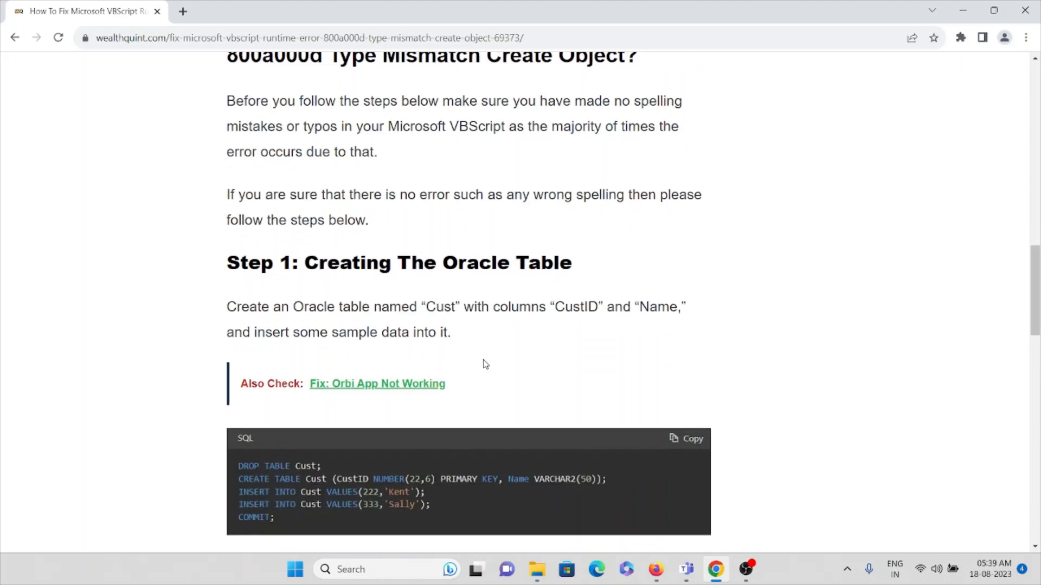
{"action": "mouse_move", "coordinate": [498, 344]}
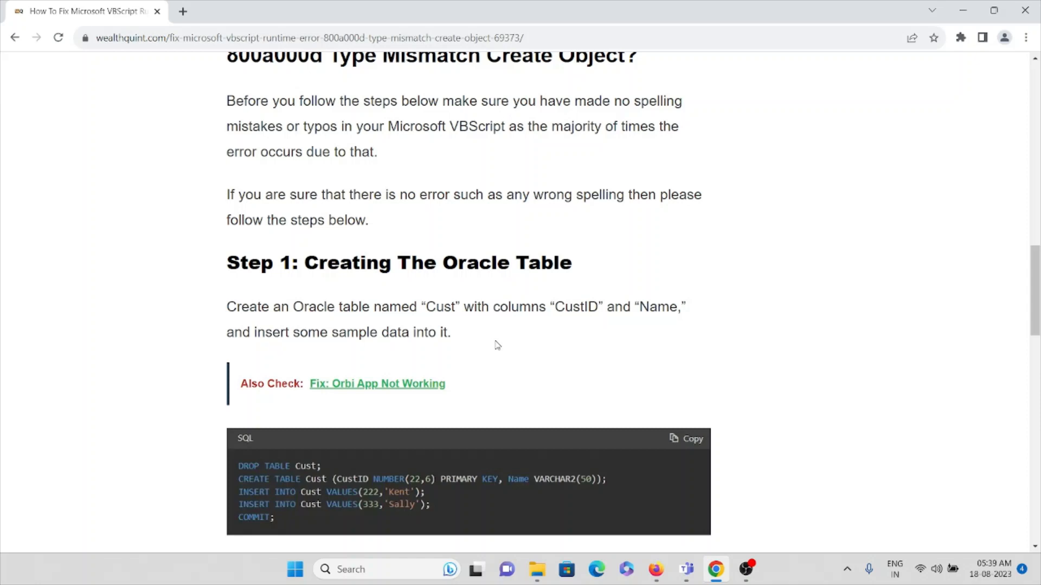
{"action": "mouse_move", "coordinate": [511, 339]}
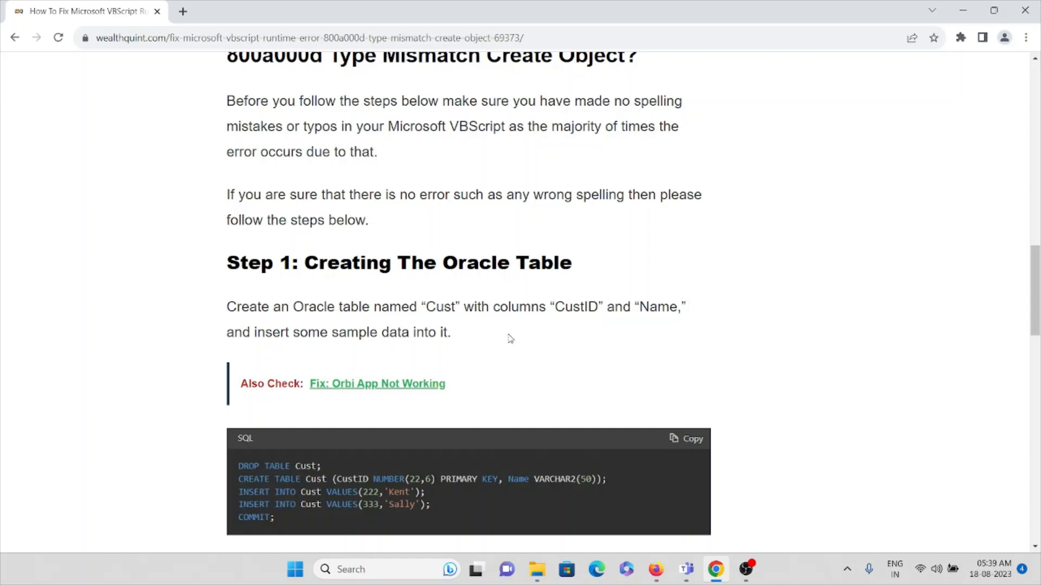
{"action": "mouse_move", "coordinate": [527, 332]}
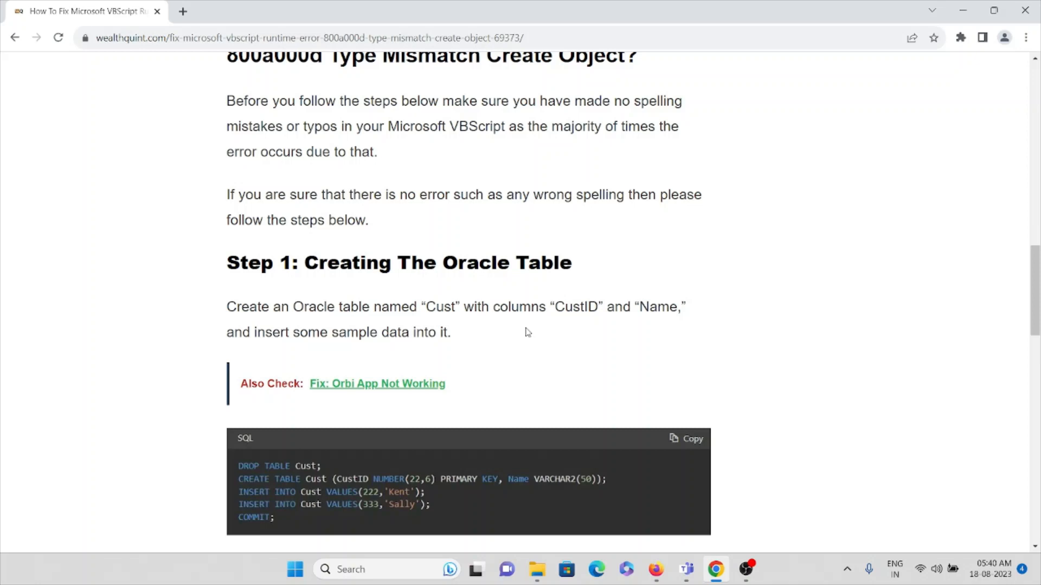
{"action": "scroll", "scroll_direction": "down", "scroll_amount": 3}
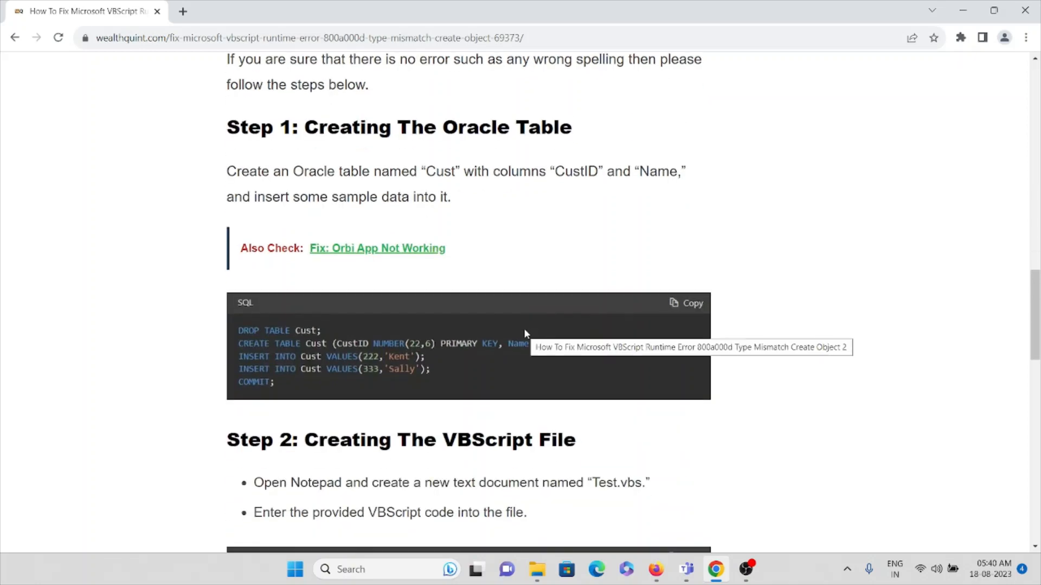
{"action": "scroll", "scroll_direction": "down", "scroll_amount": 3}
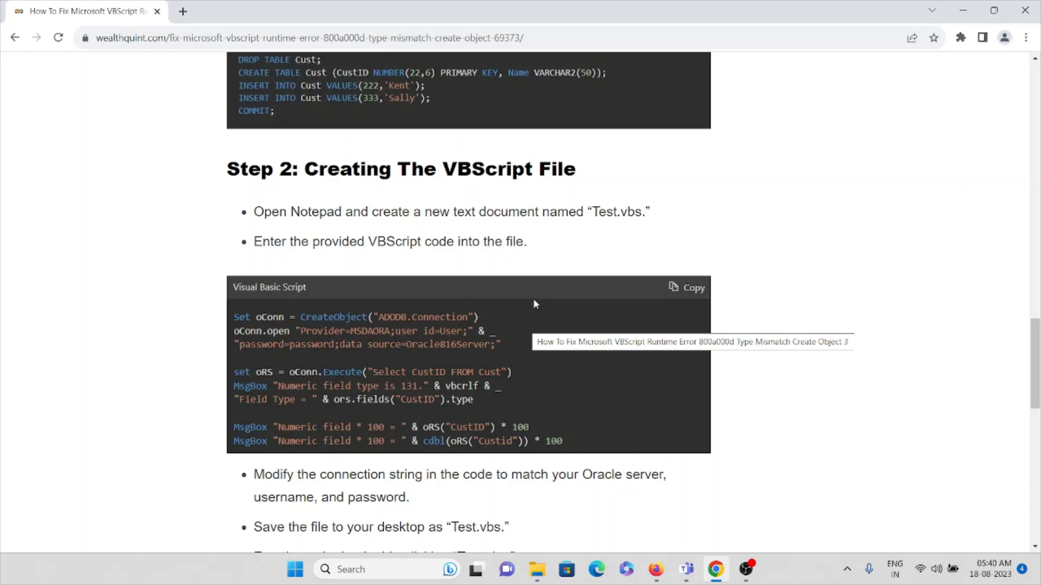
{"action": "scroll", "scroll_direction": "down", "scroll_amount": 3}
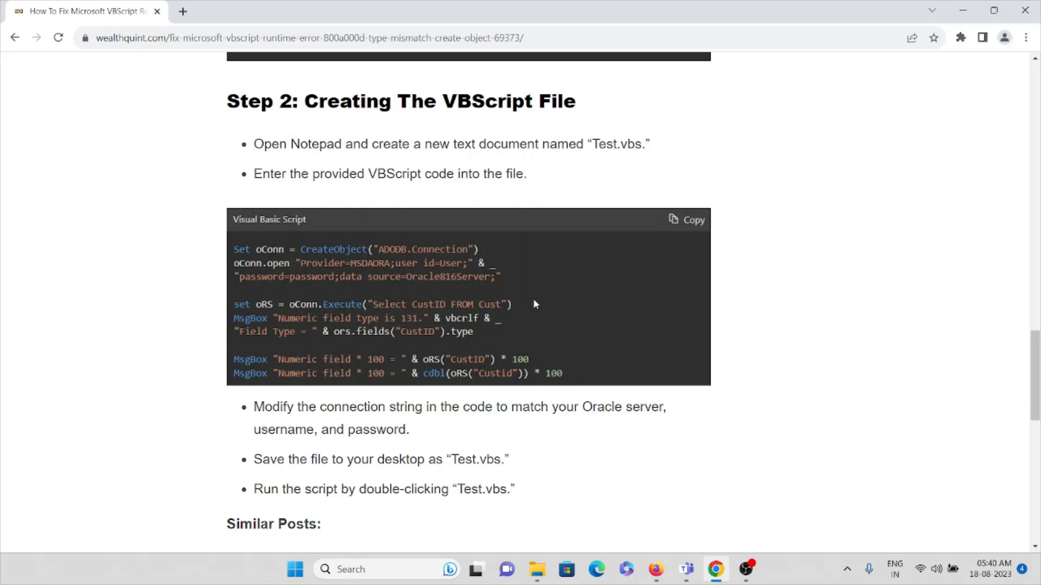
{"action": "mouse_move", "coordinate": [369, 420]}
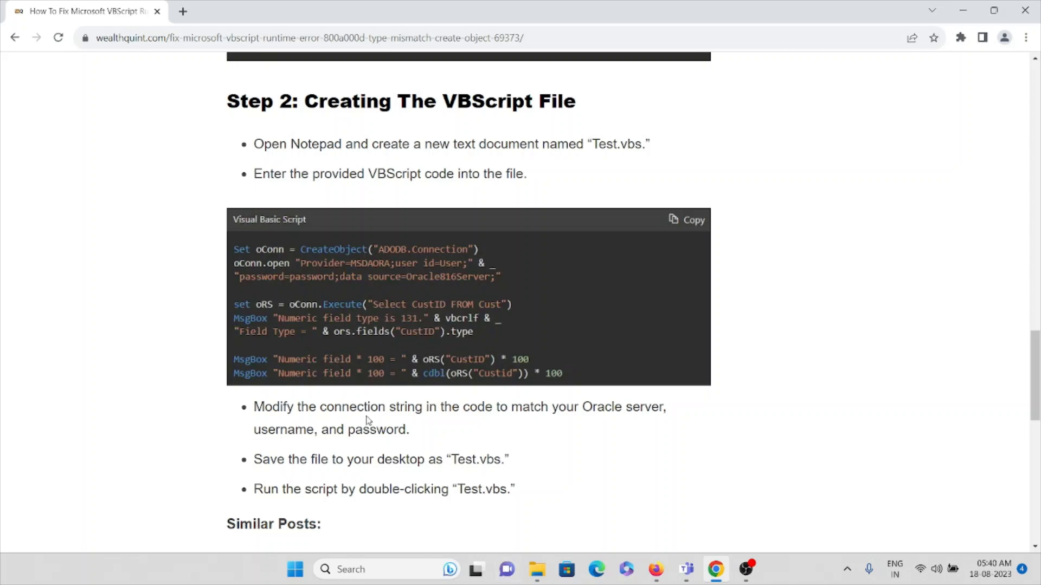
{"action": "mouse_move", "coordinate": [561, 408]}
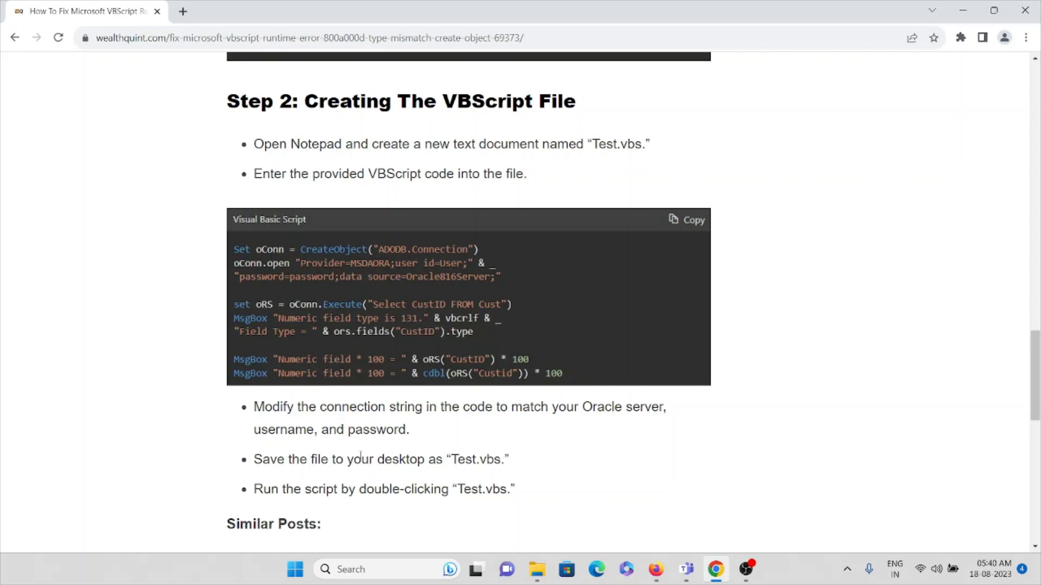
{"action": "mouse_move", "coordinate": [415, 457]}
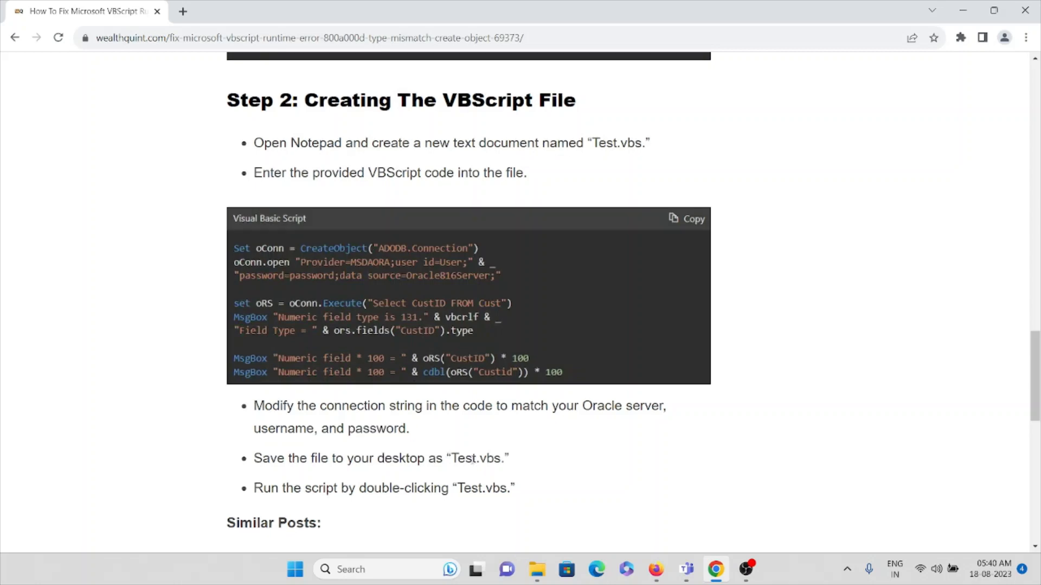
{"action": "scroll", "scroll_direction": "down", "scroll_amount": 3}
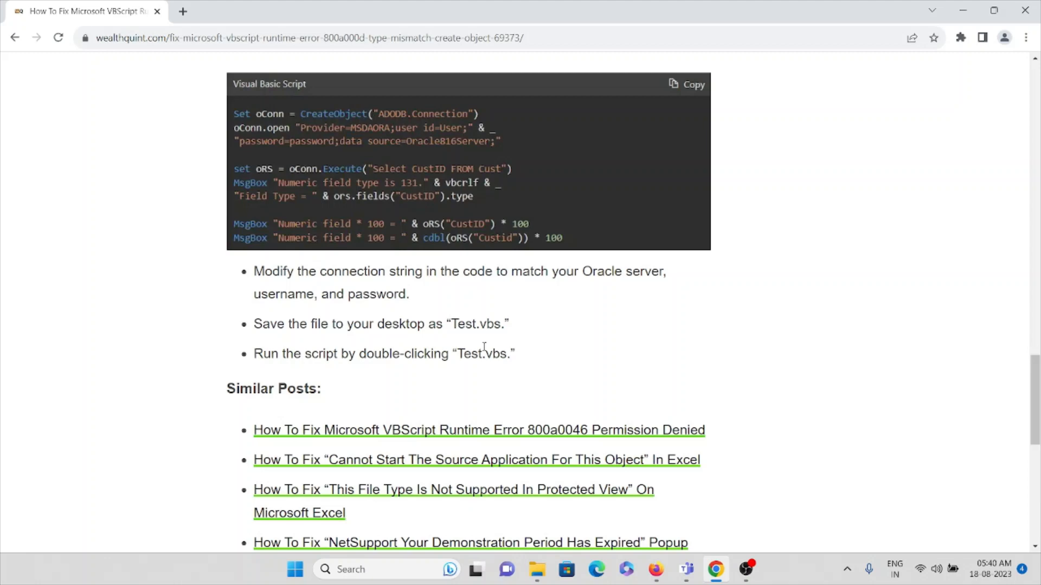
{"action": "mouse_move", "coordinate": [472, 337]}
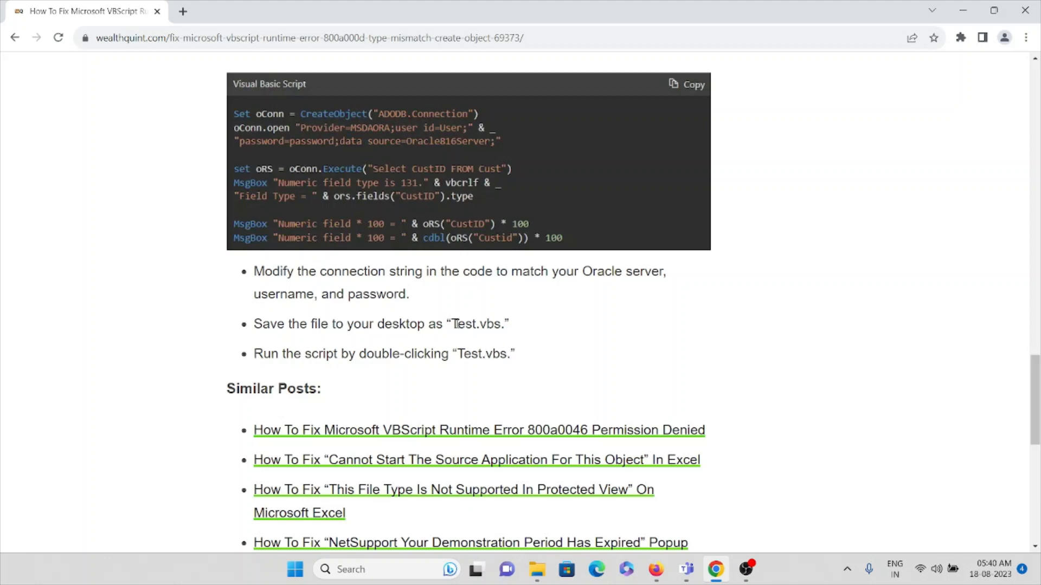
{"action": "mouse_move", "coordinate": [493, 349]}
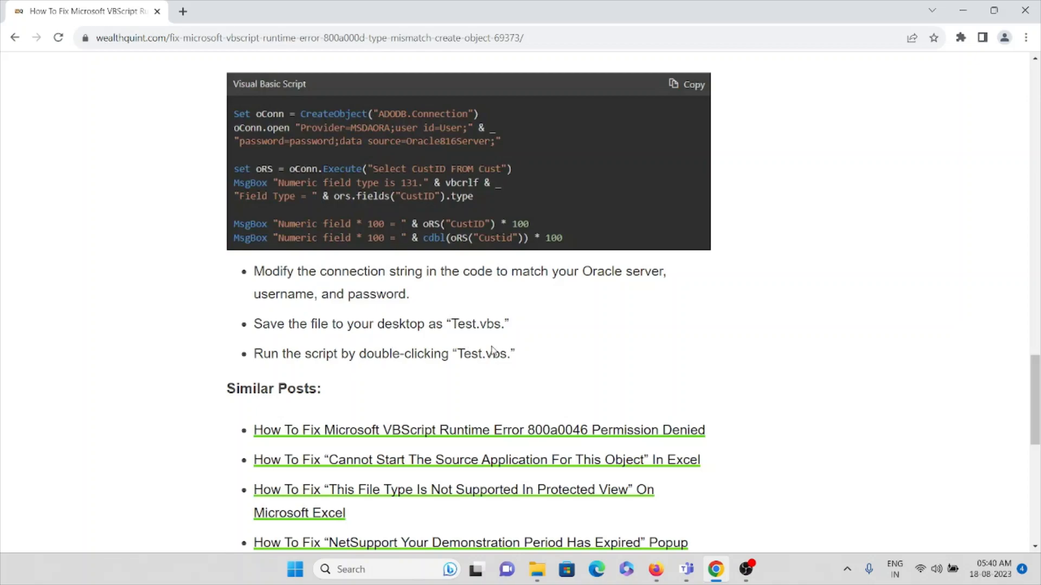
{"action": "scroll", "scroll_direction": "up", "scroll_amount": 3}
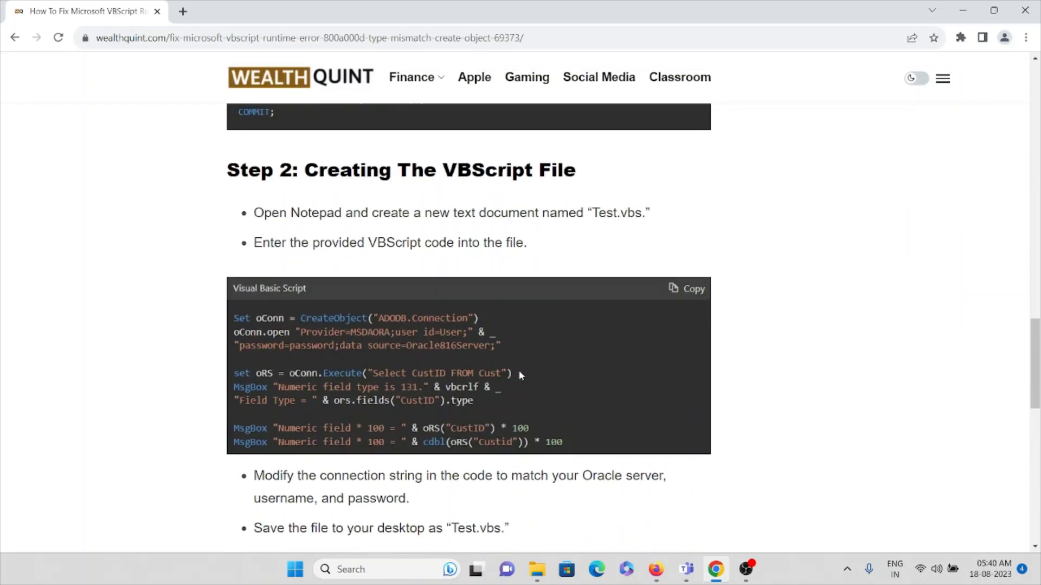
{"action": "scroll", "scroll_direction": "up", "scroll_amount": 3}
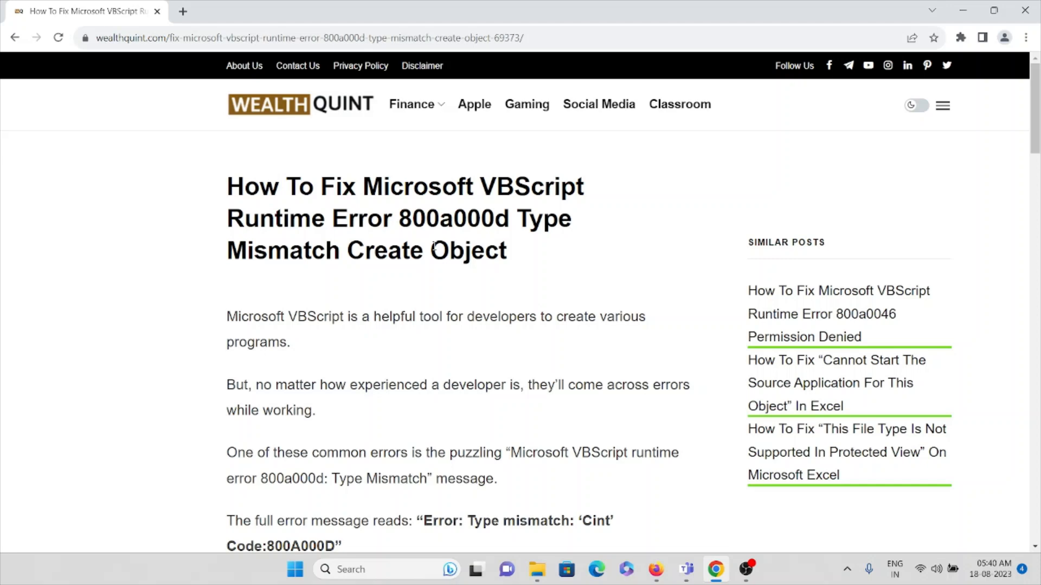
{"action": "mouse_move", "coordinate": [260, 299]}
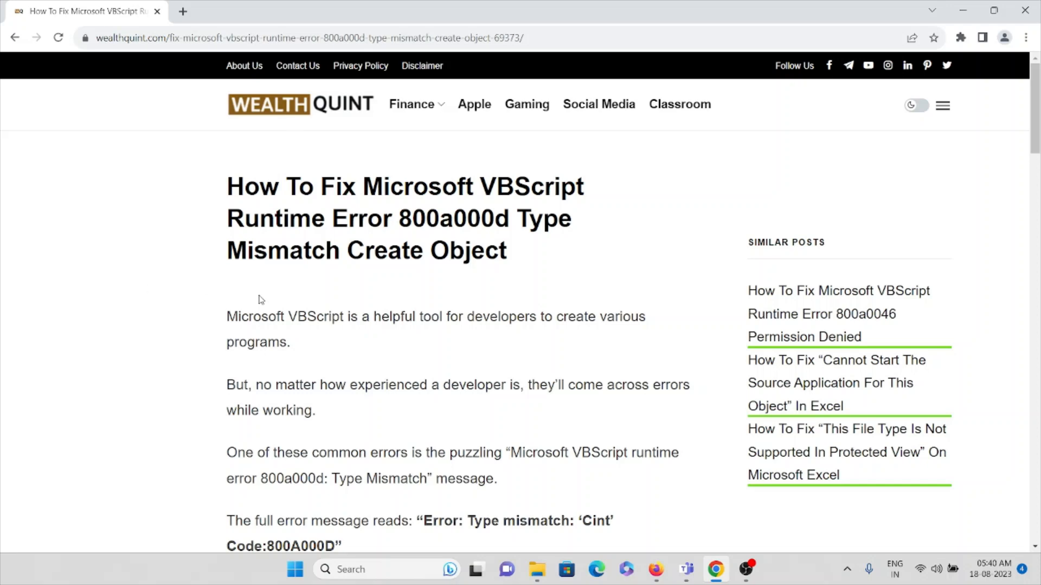